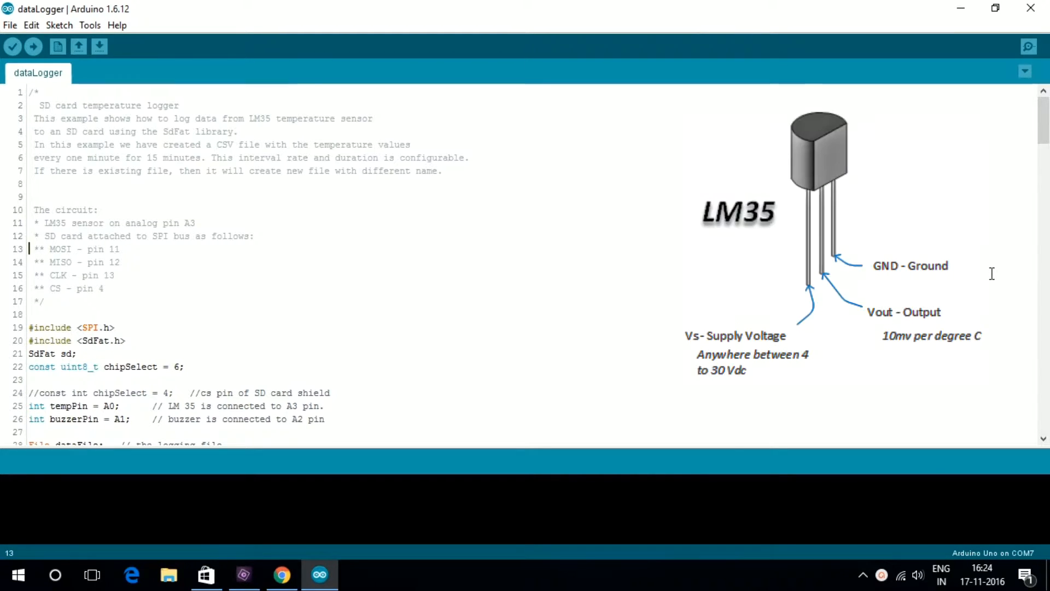
Step: Upload the dataLogger sketch to the board
click(37, 302)
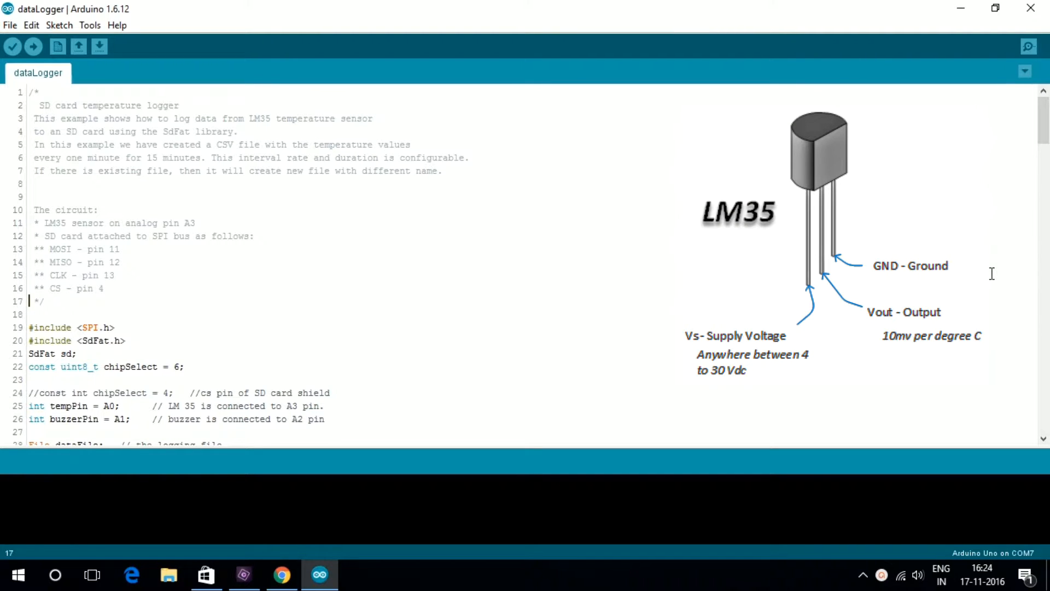
click(30, 340)
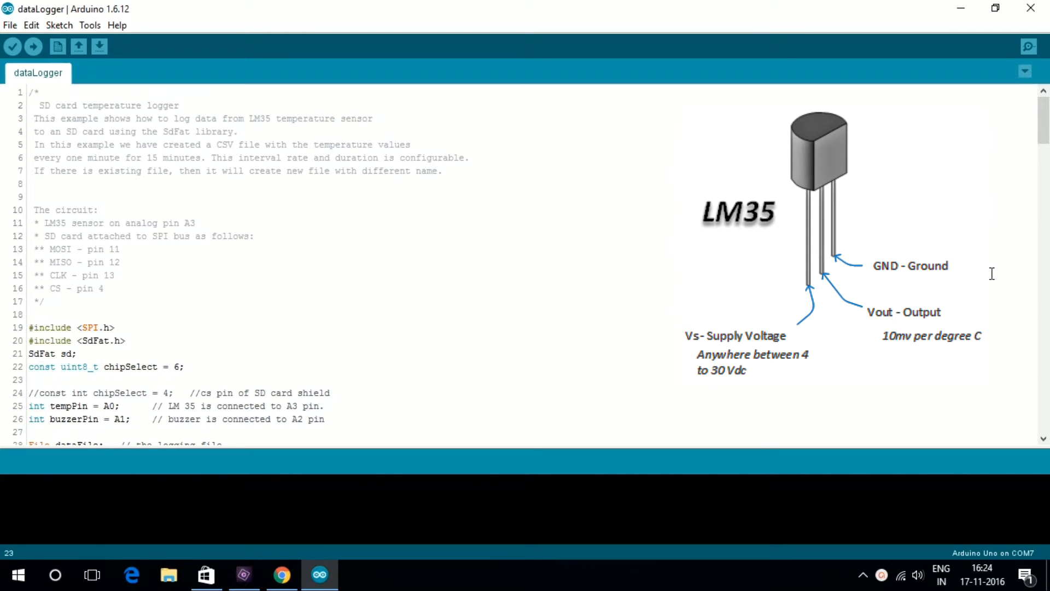
scroll(down, 3)
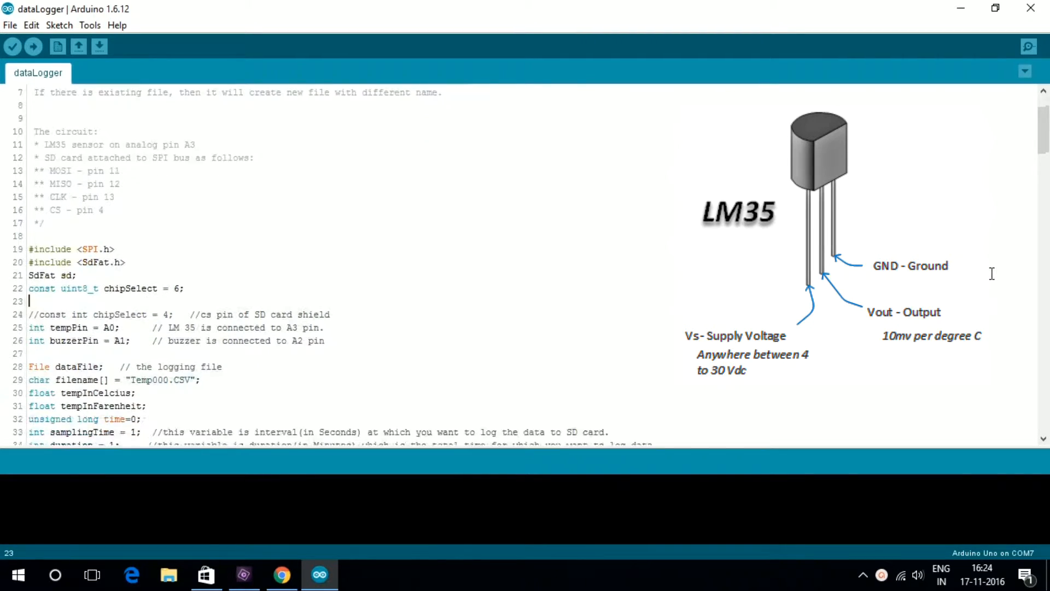
scroll(down, 3)
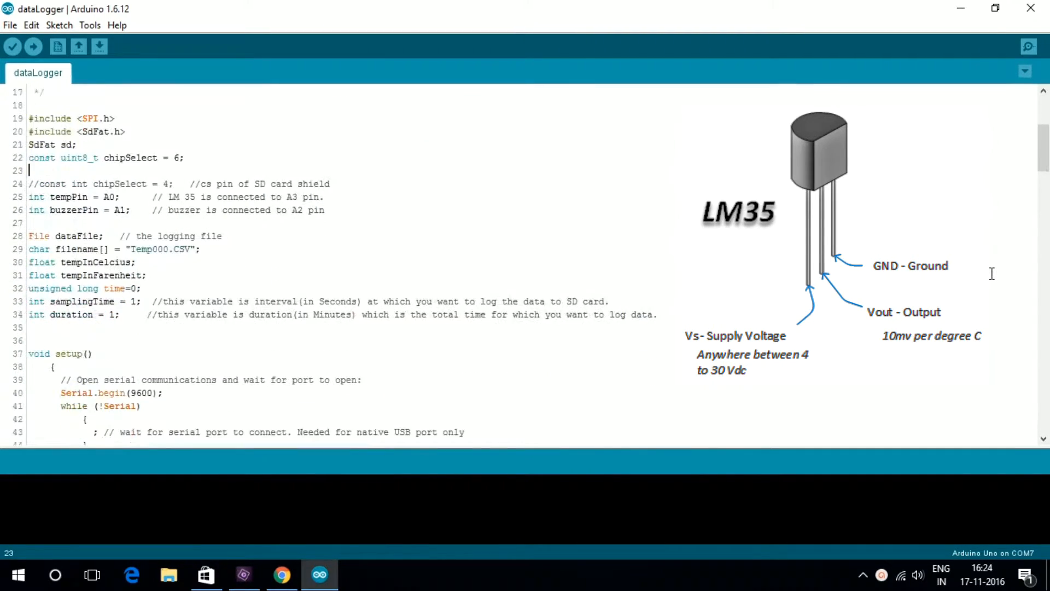
scroll(down, 3)
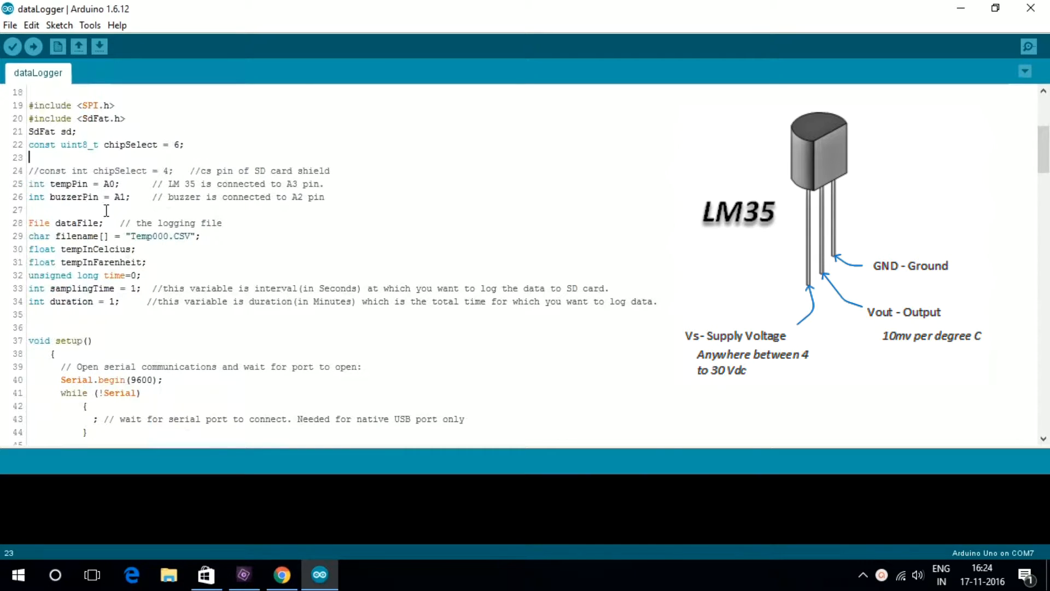
click(30, 171)
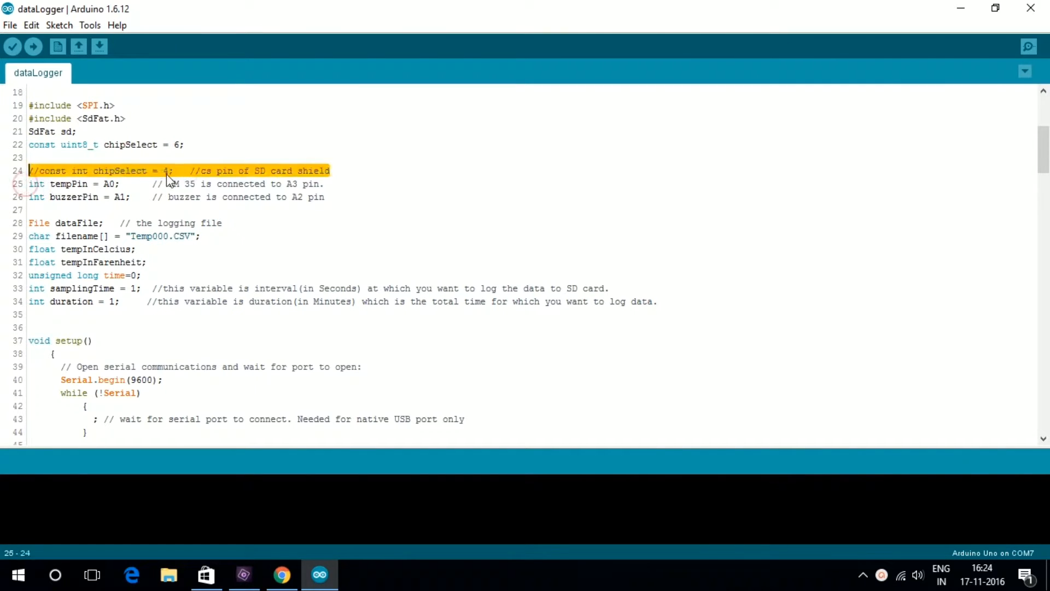
Step: Open the Serial Monitor and review the logged temperature readings
click(118, 191)
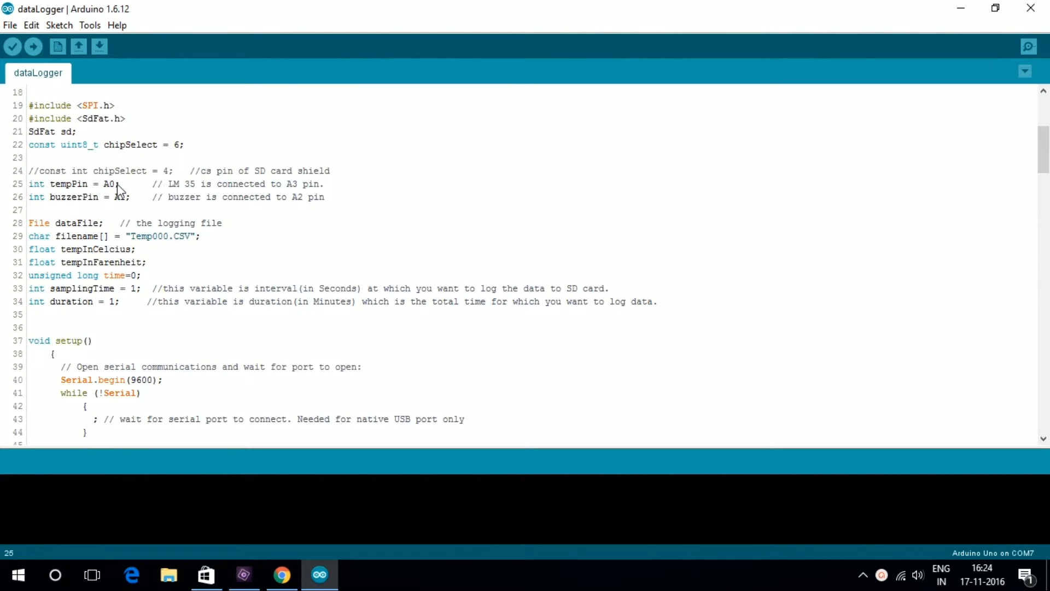
double_click(87, 184)
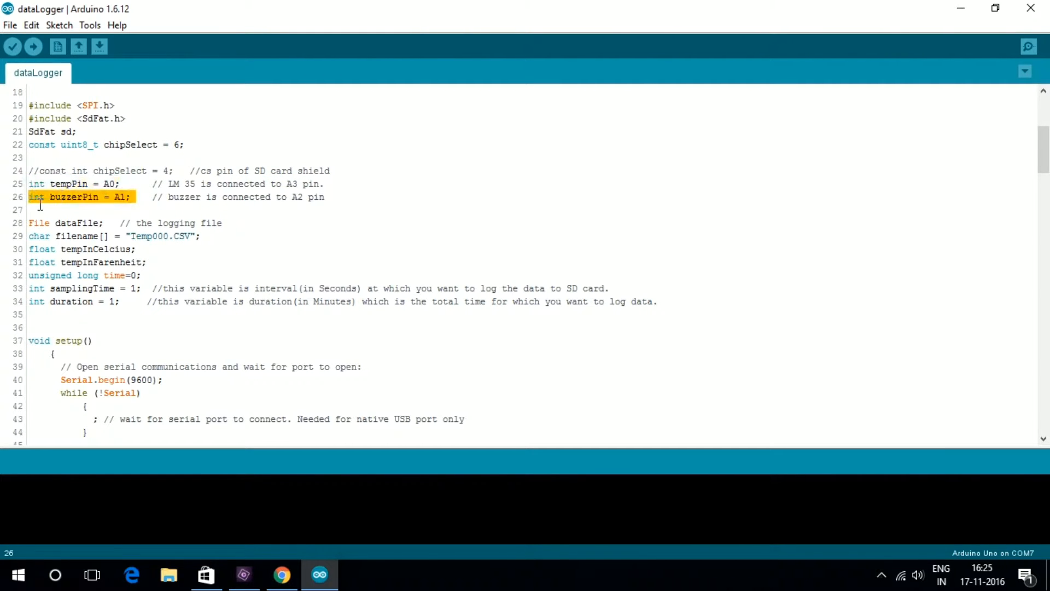
click(24, 223)
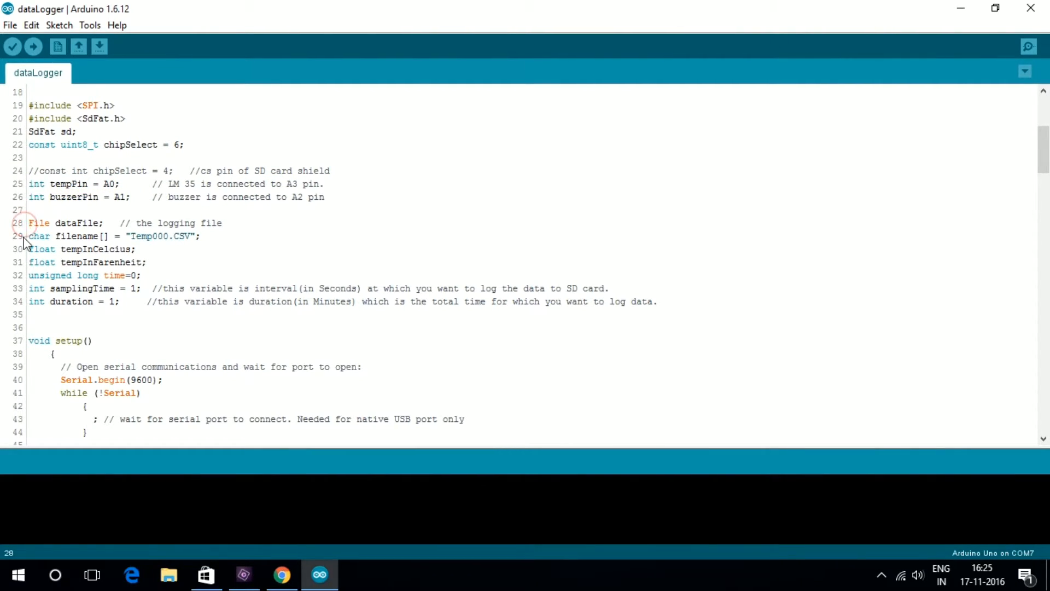
drag(127, 236, 137, 248)
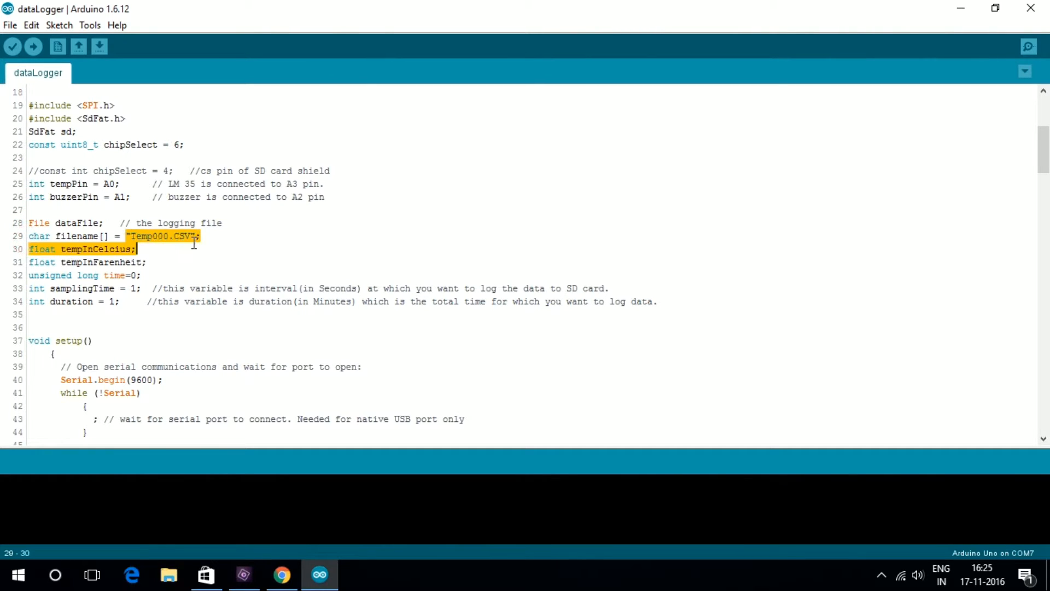
click(146, 262)
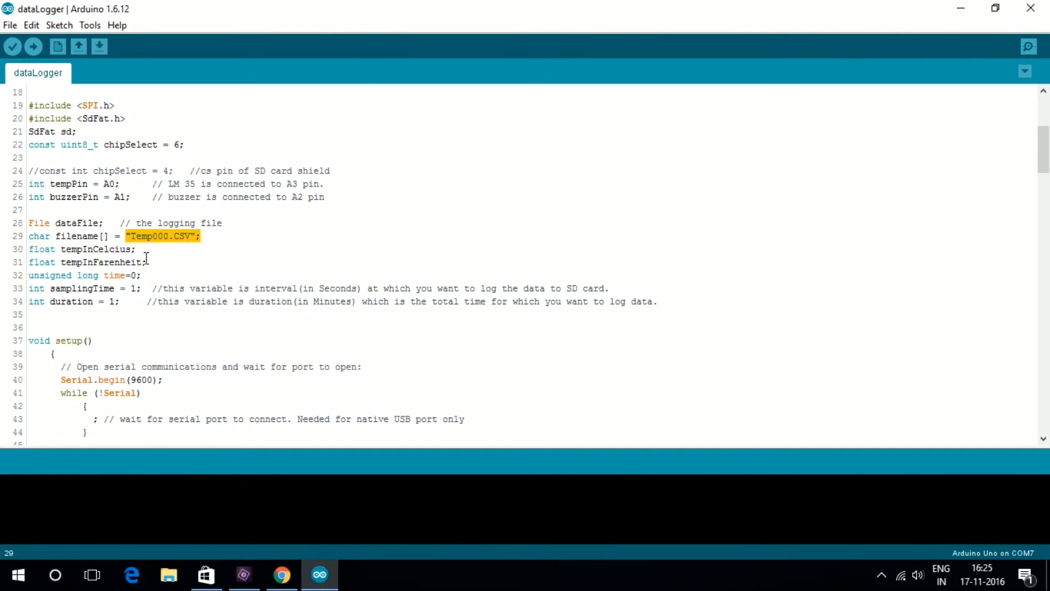
double_click(132, 289)
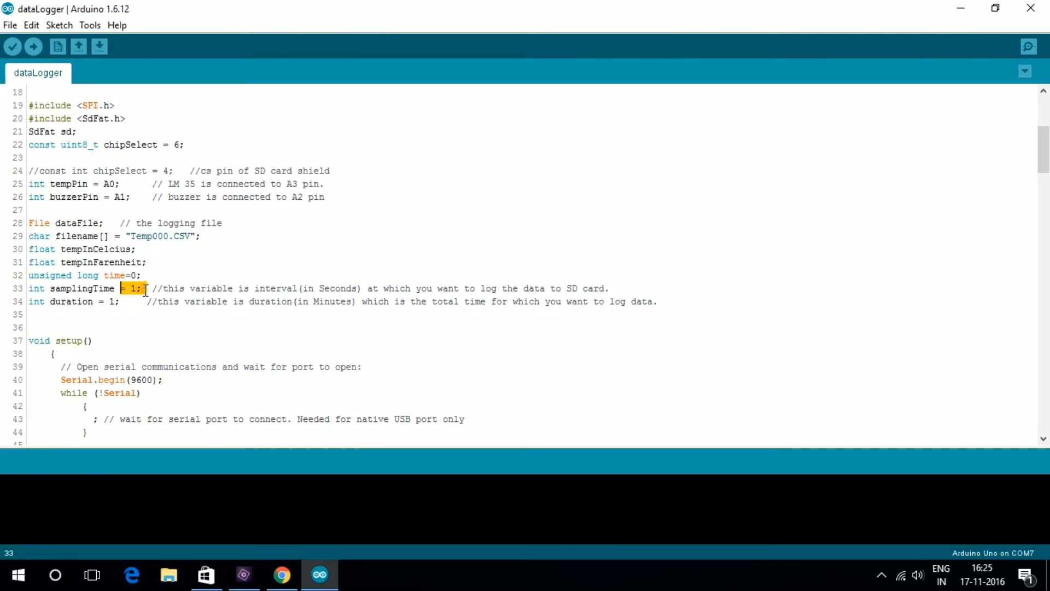
double_click(71, 301)
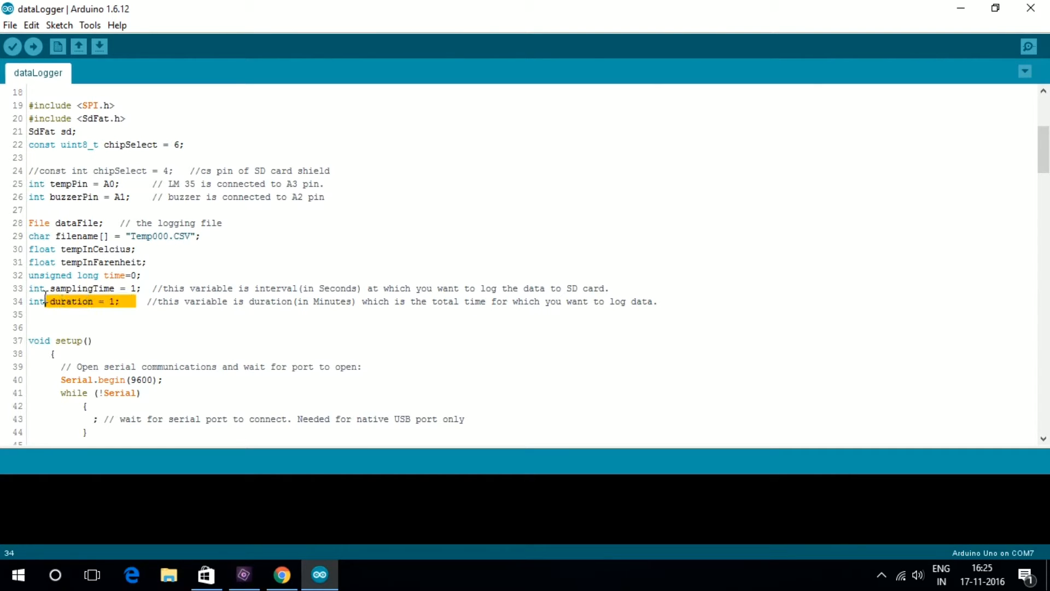
scroll(down, 3)
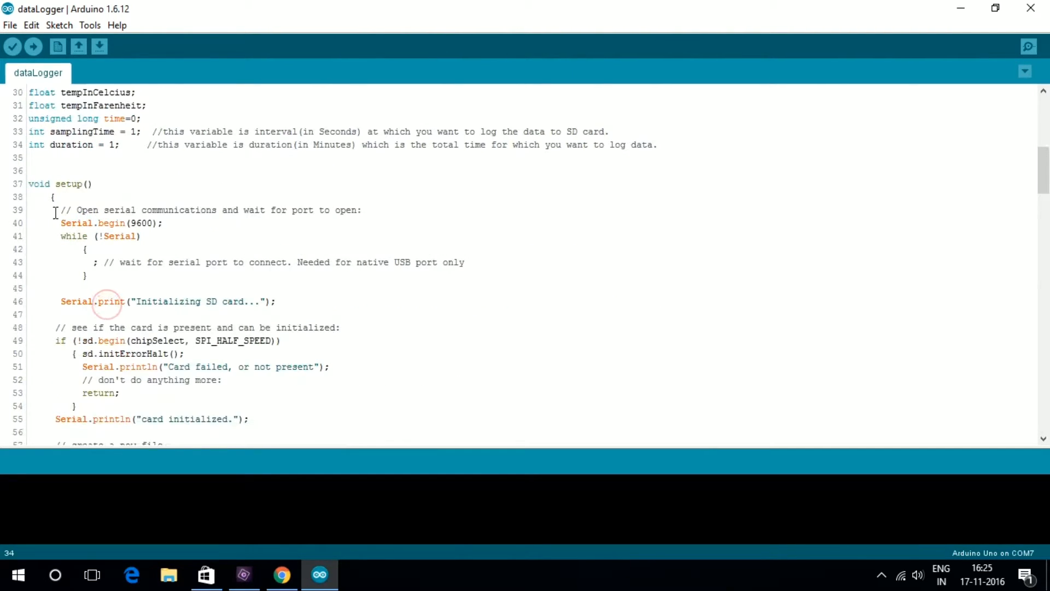
scroll(down, 3)
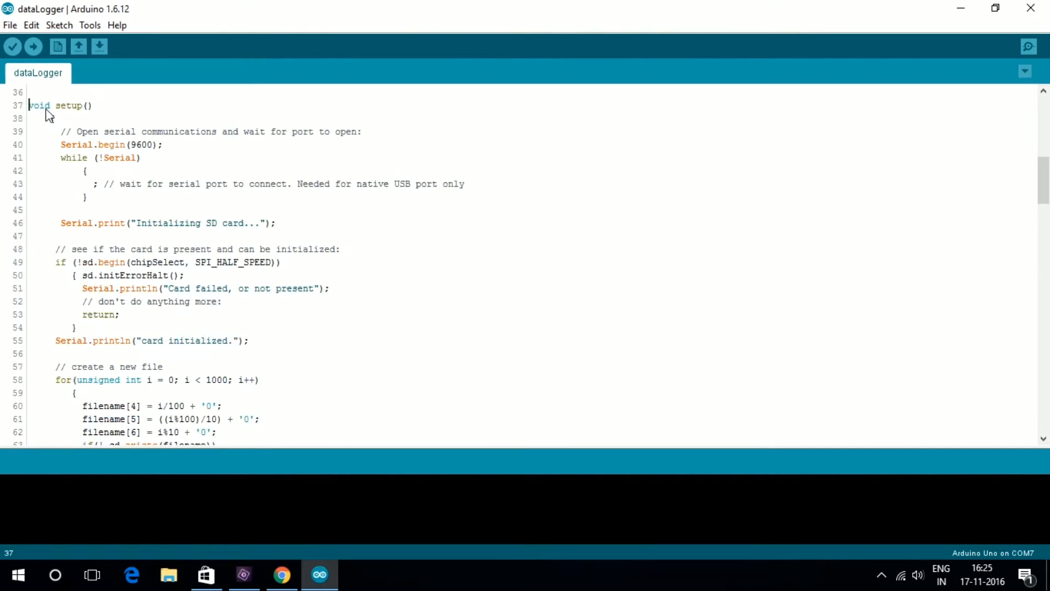
click(84, 157)
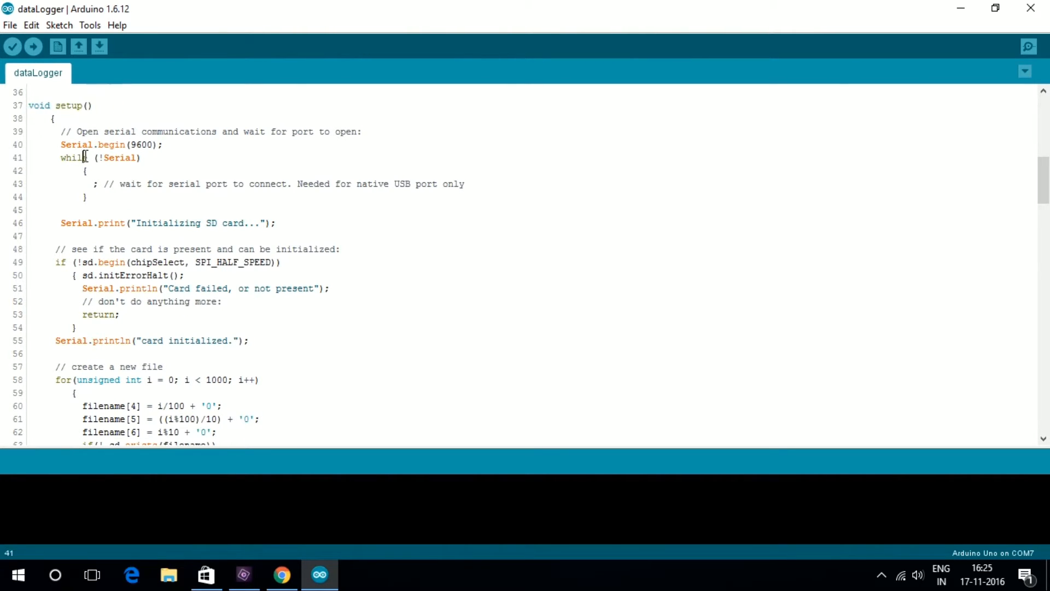
triple_click(110, 144)
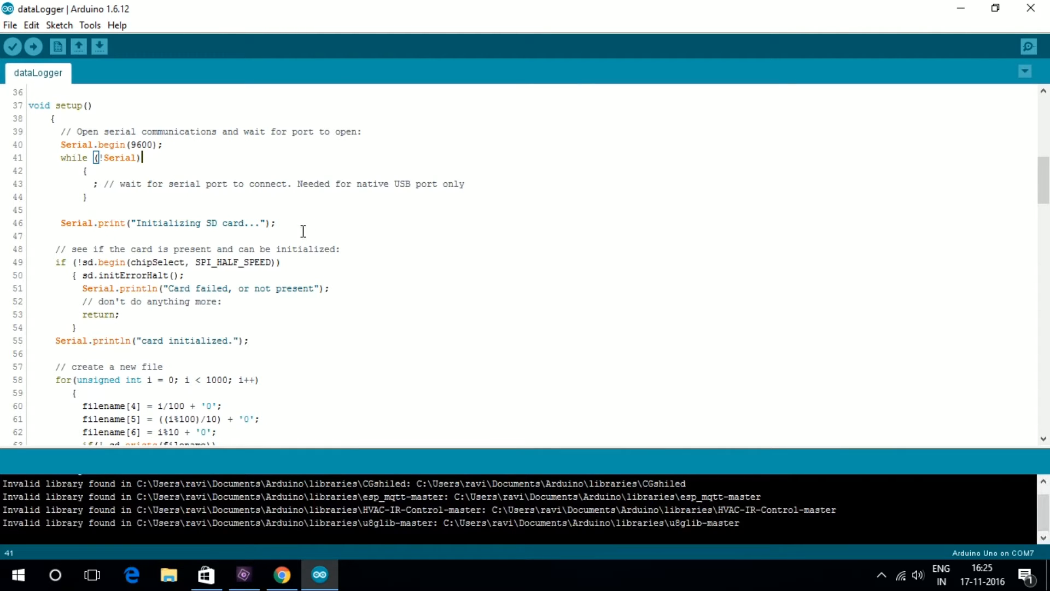
mouse_move(173, 292)
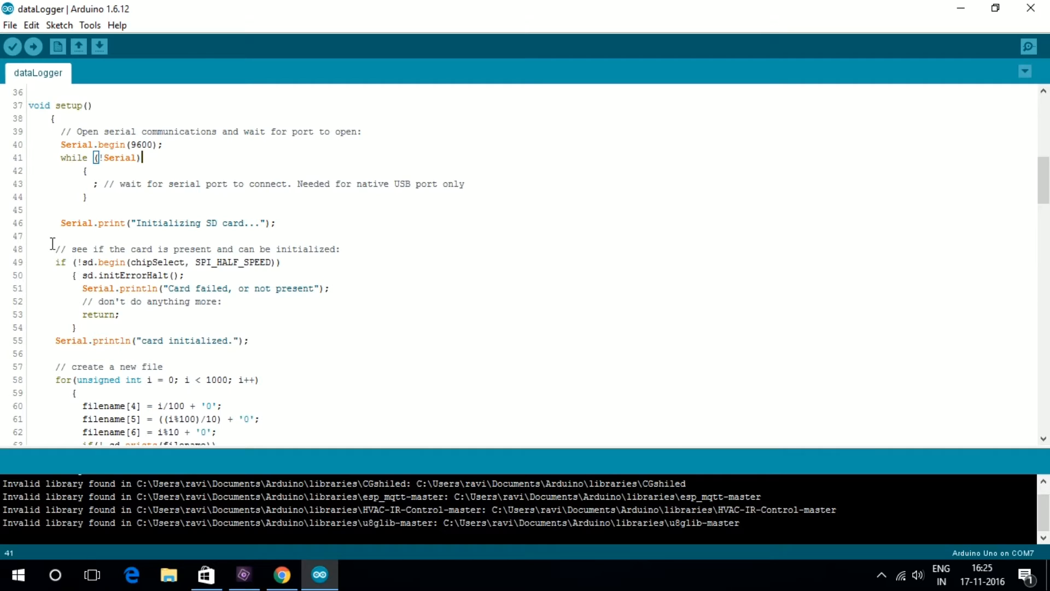
Step: Open the newest temperature log file, Temp021, from the SD card
click(1026, 46)
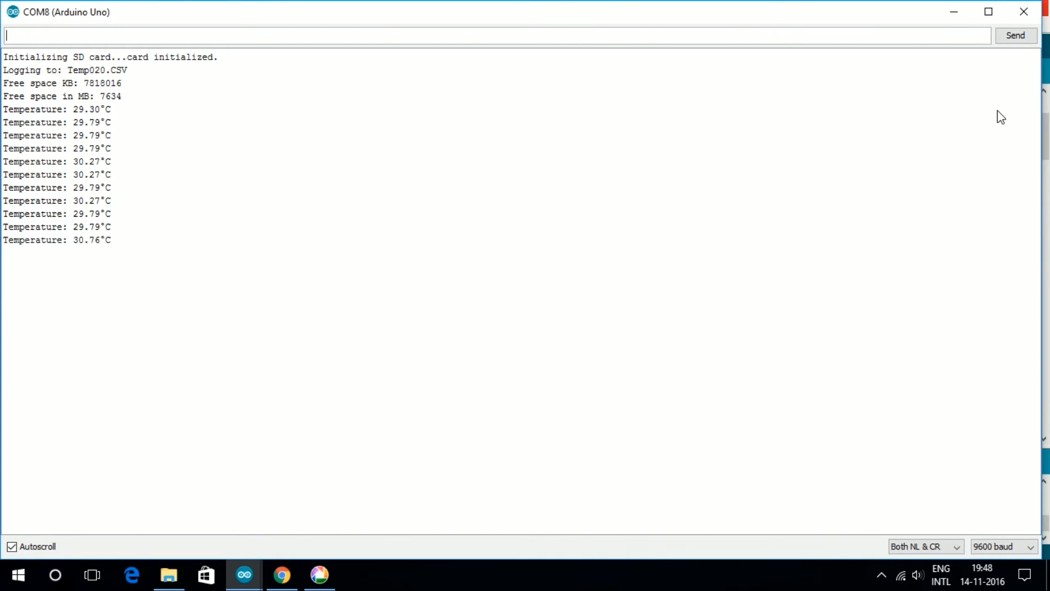
click(169, 575)
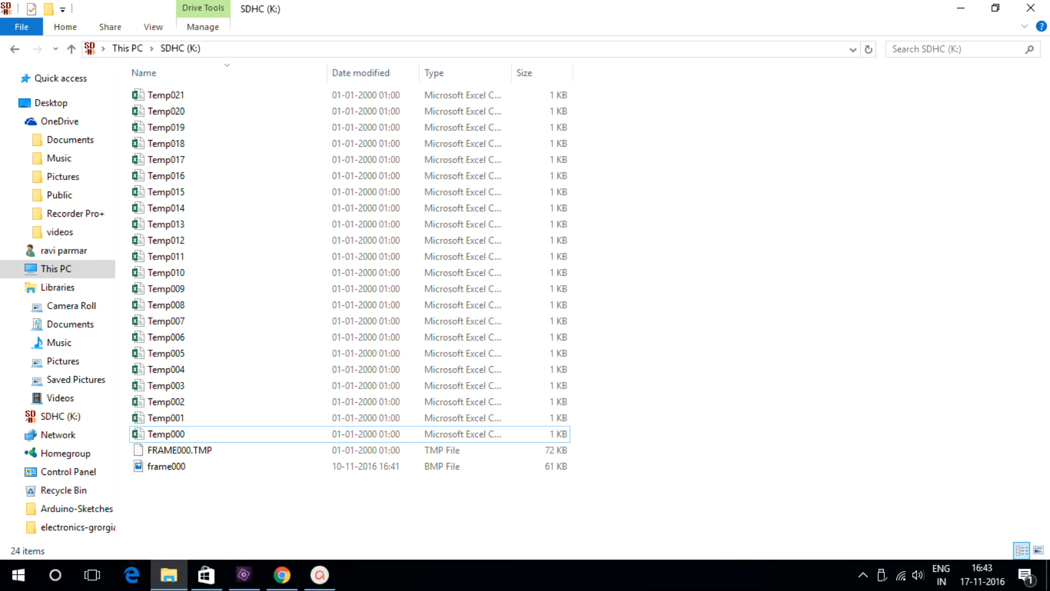
double_click(165, 95)
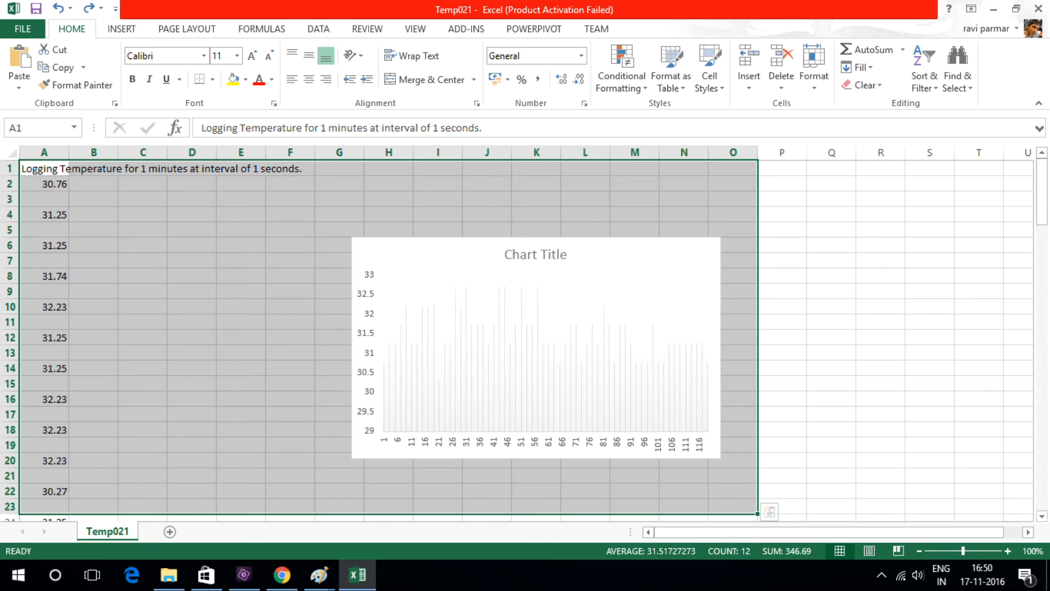